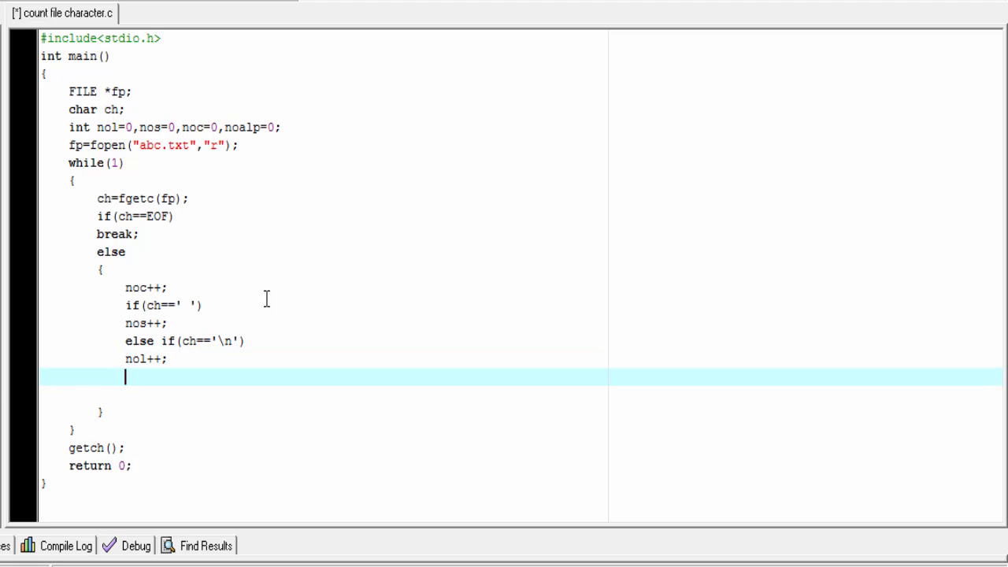
type("else")
type("noalp++;")
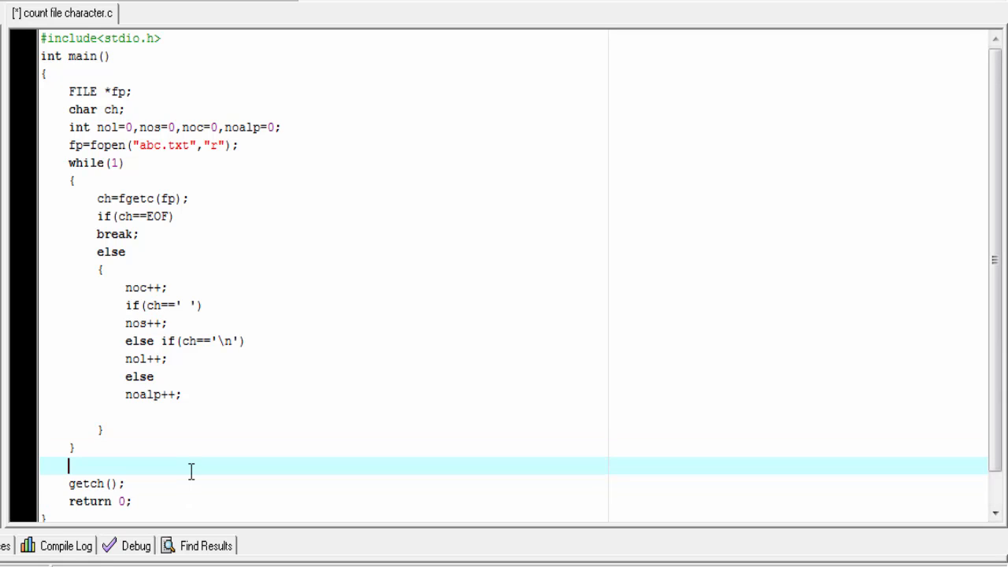